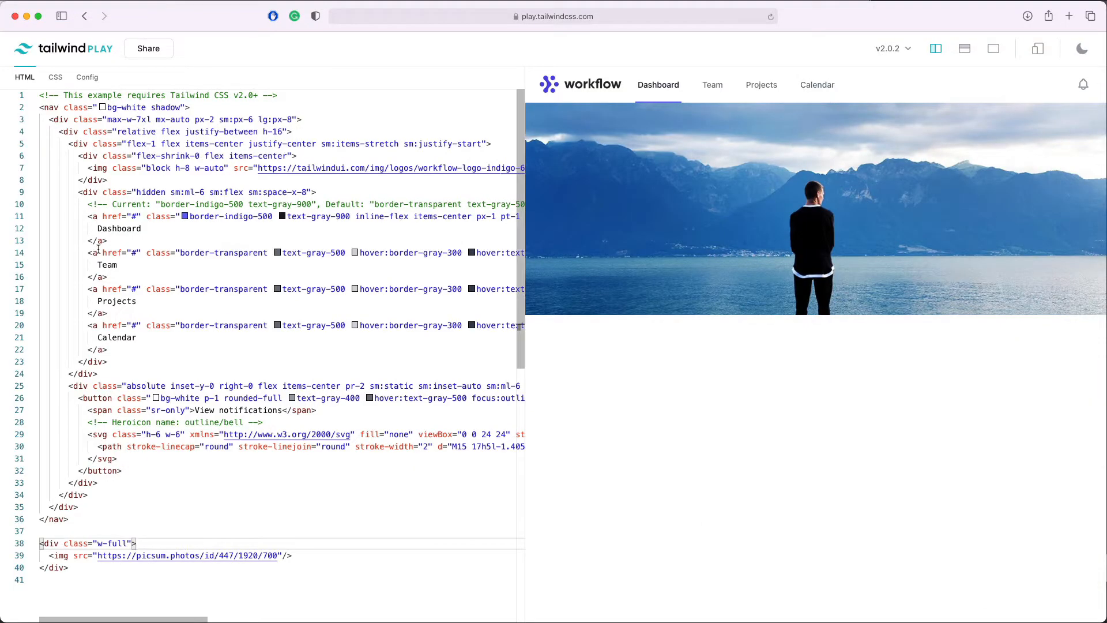
{"action": "mouse_move", "coordinate": [93, 216]}
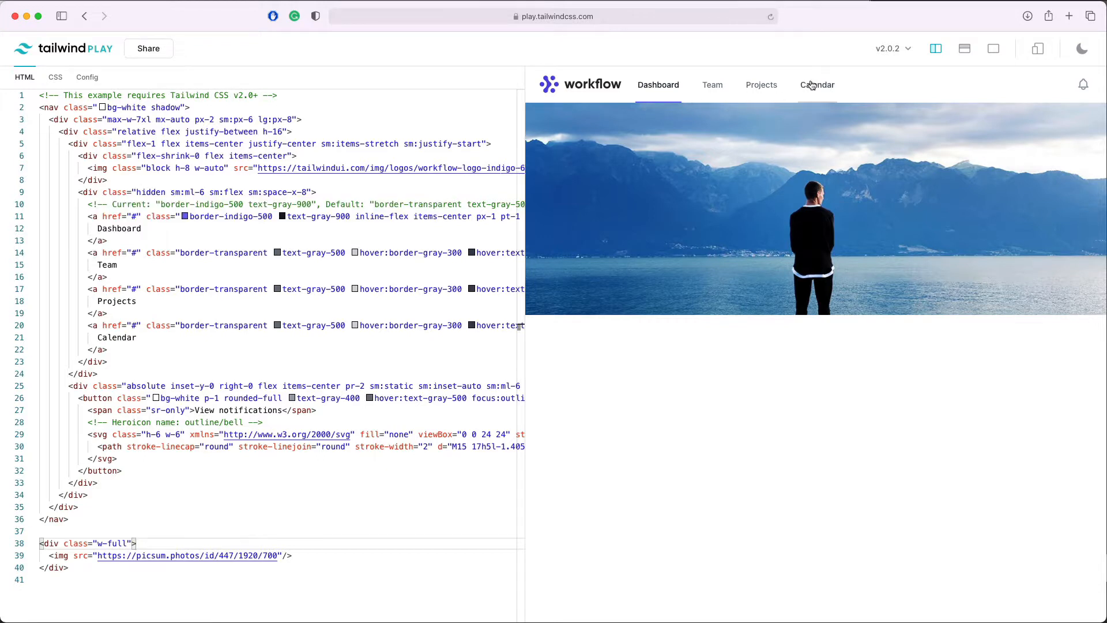
{"action": "mouse_move", "coordinate": [652, 217]}
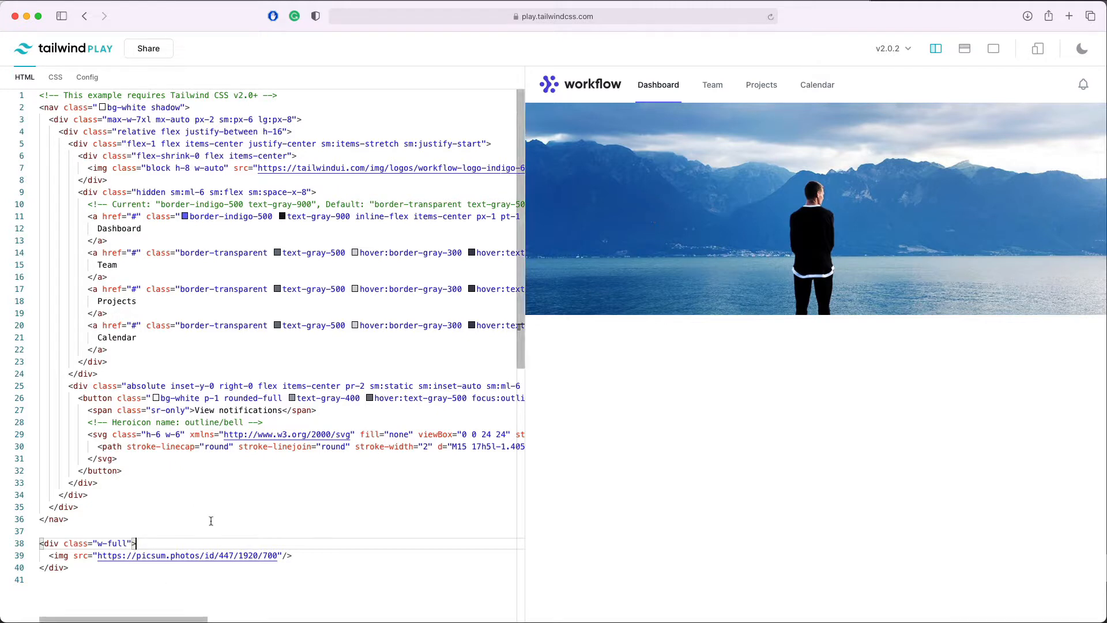
Insert a w-full h-full flex wrapper div with an empty inner div above the hero photo
{"action": "key", "text": "enter"}
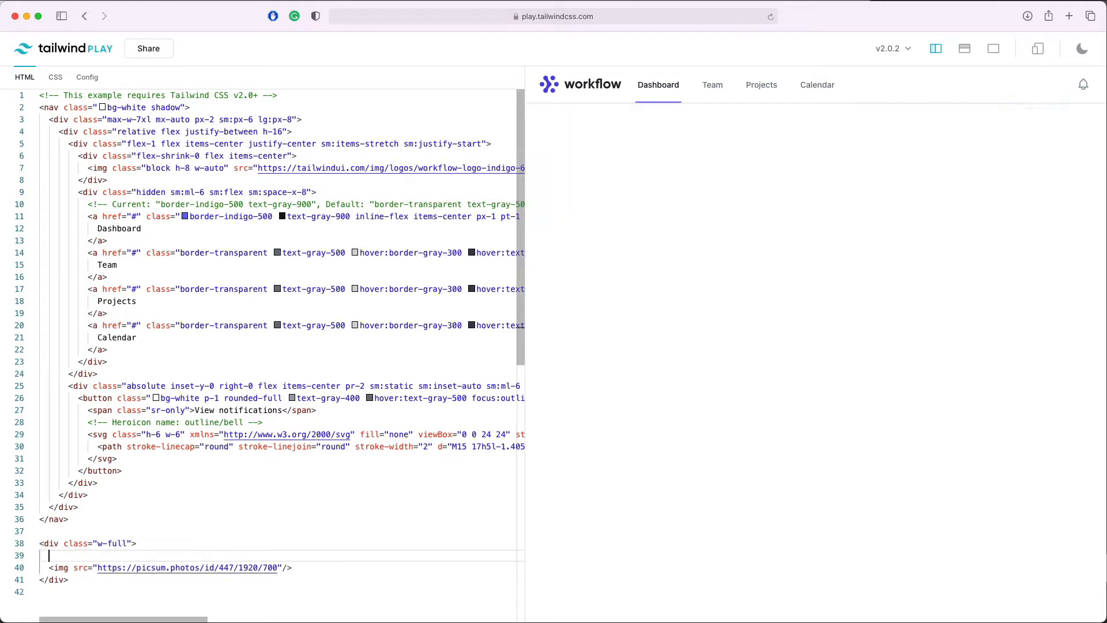
{"action": "type", "text": "<div>"}
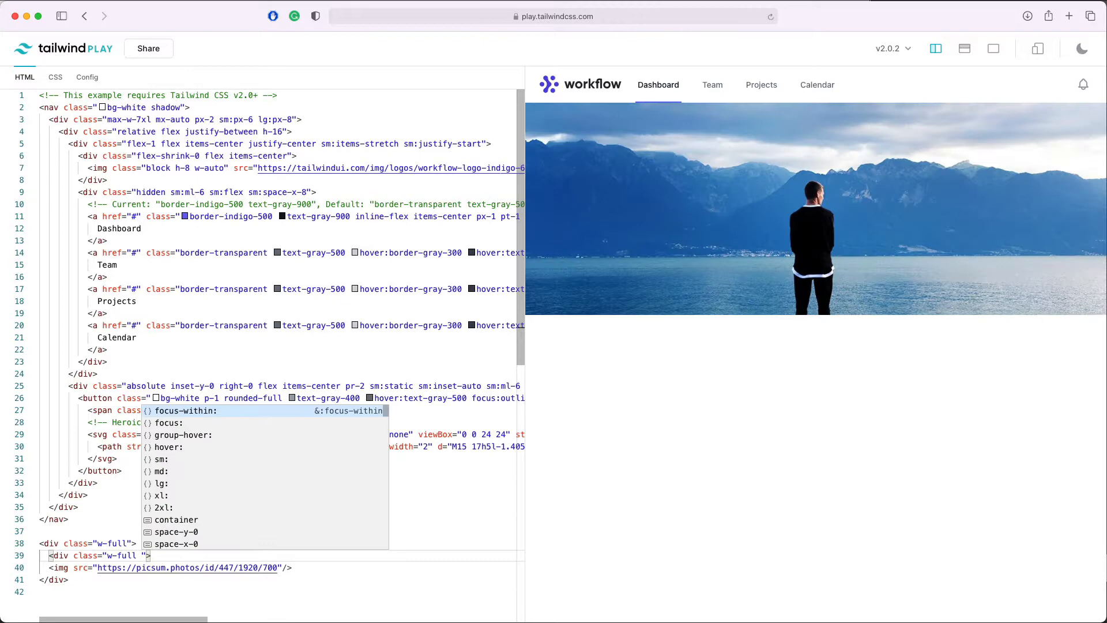
{"action": "type", "text": "h-full"}
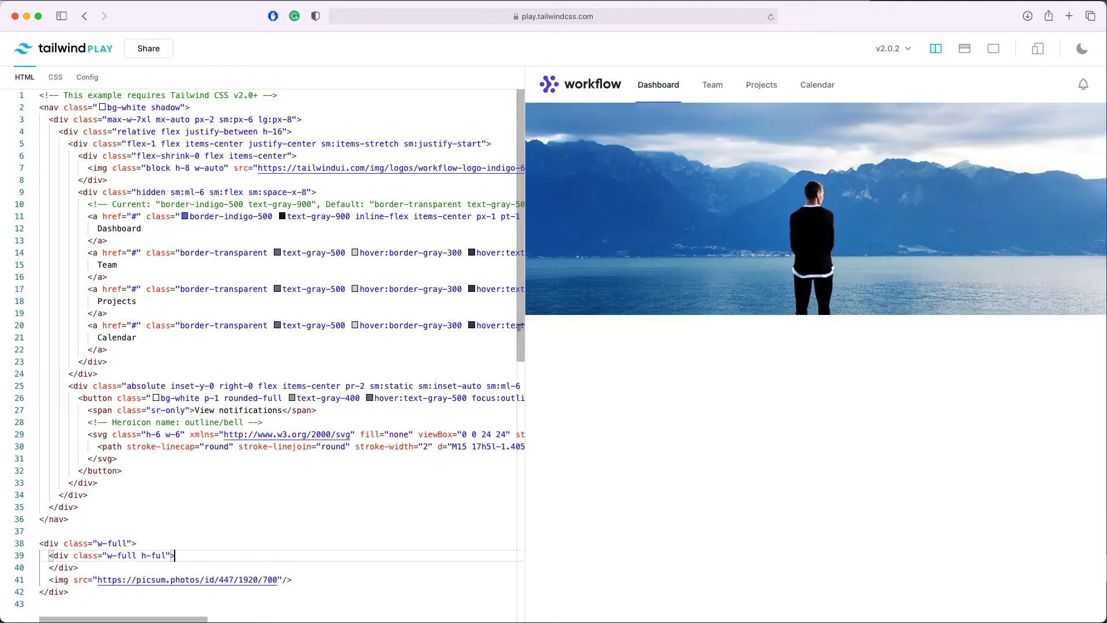
{"action": "type", "text": "flex"}
{"action": "type", "text": "<div></div>"}
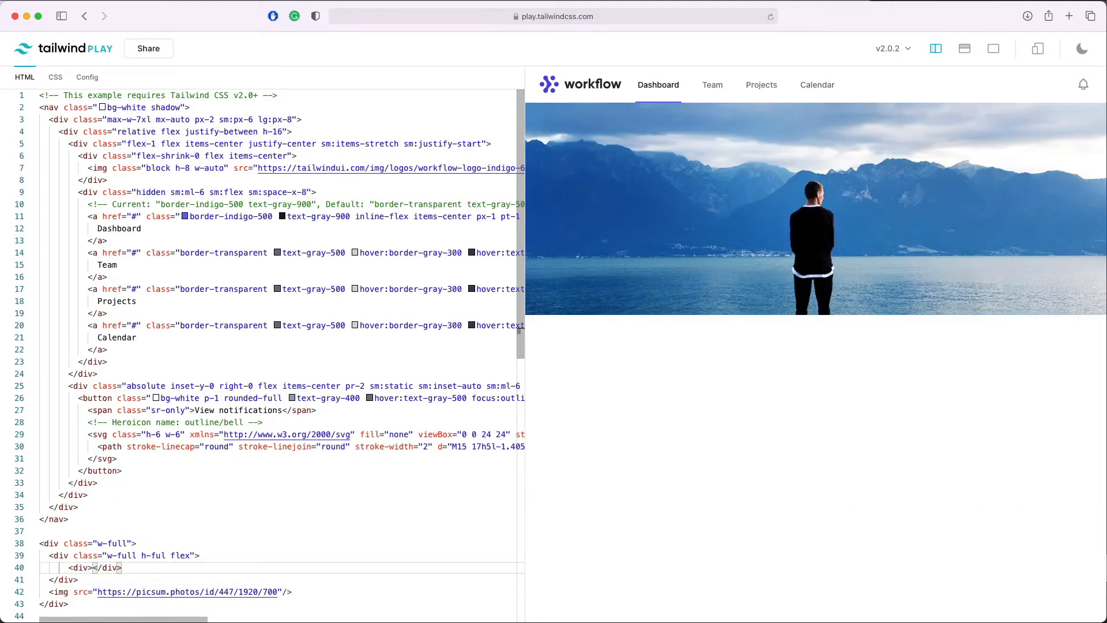
Write the headline 'You're next big adventure' in the inner div and start a second div
{"action": "type", "text": "You"}
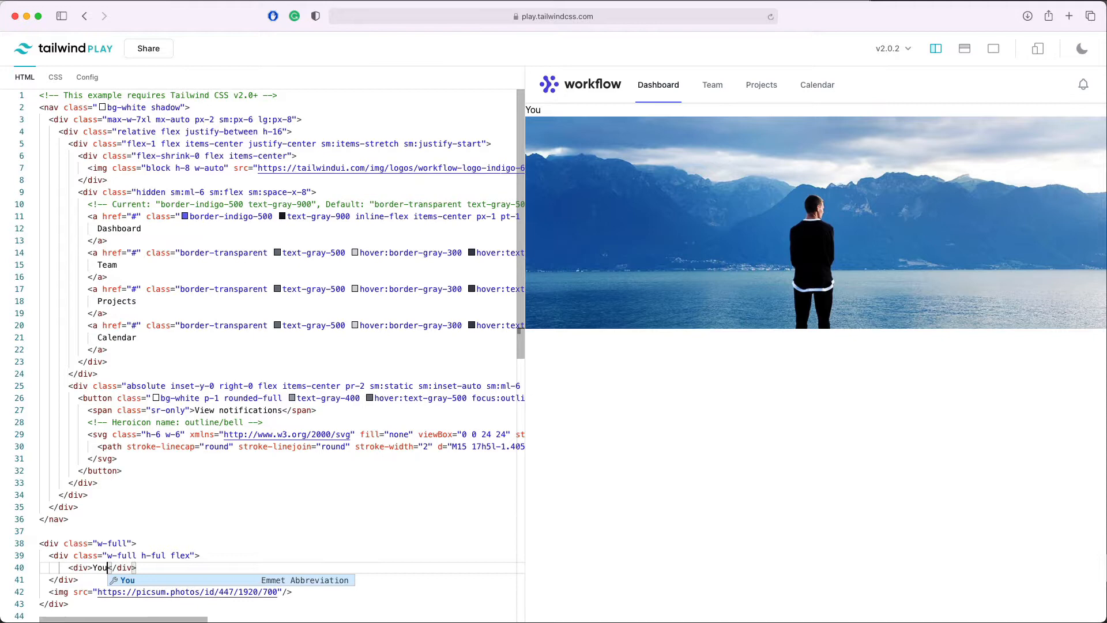
{"action": "type", "text": "'re ne"}
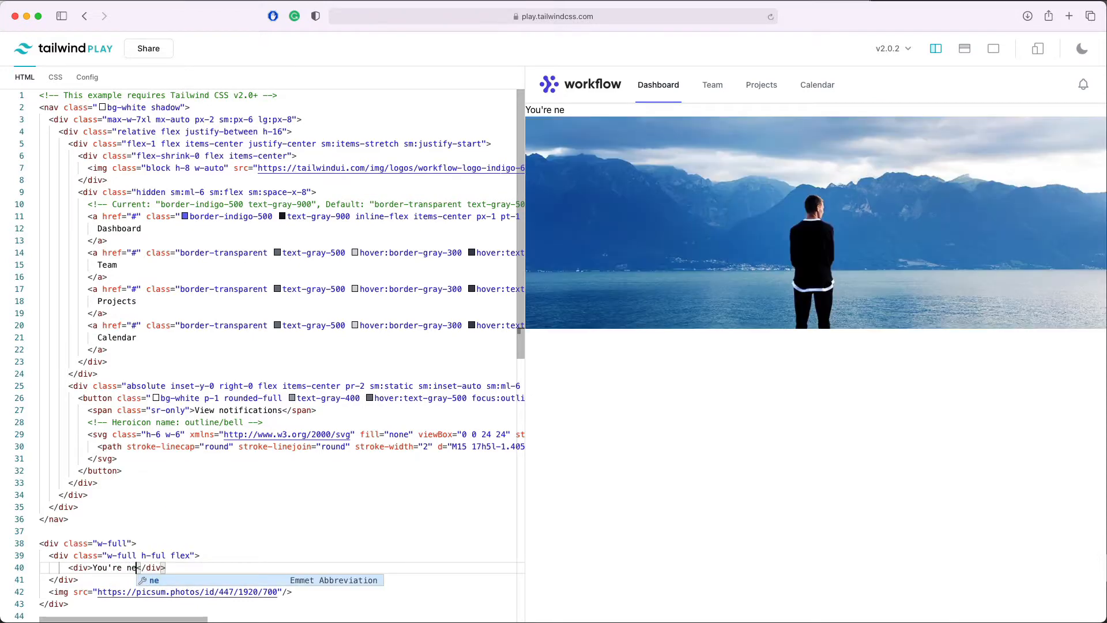
{"action": "type", "text": "xt big"}
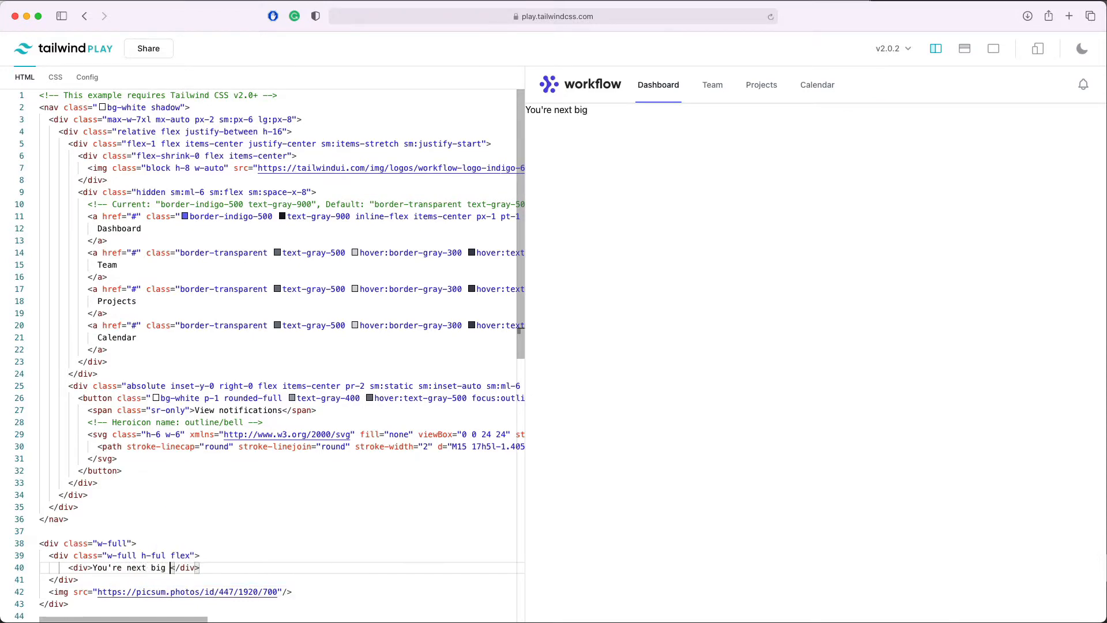
{"action": "type", "text": "adventure"}
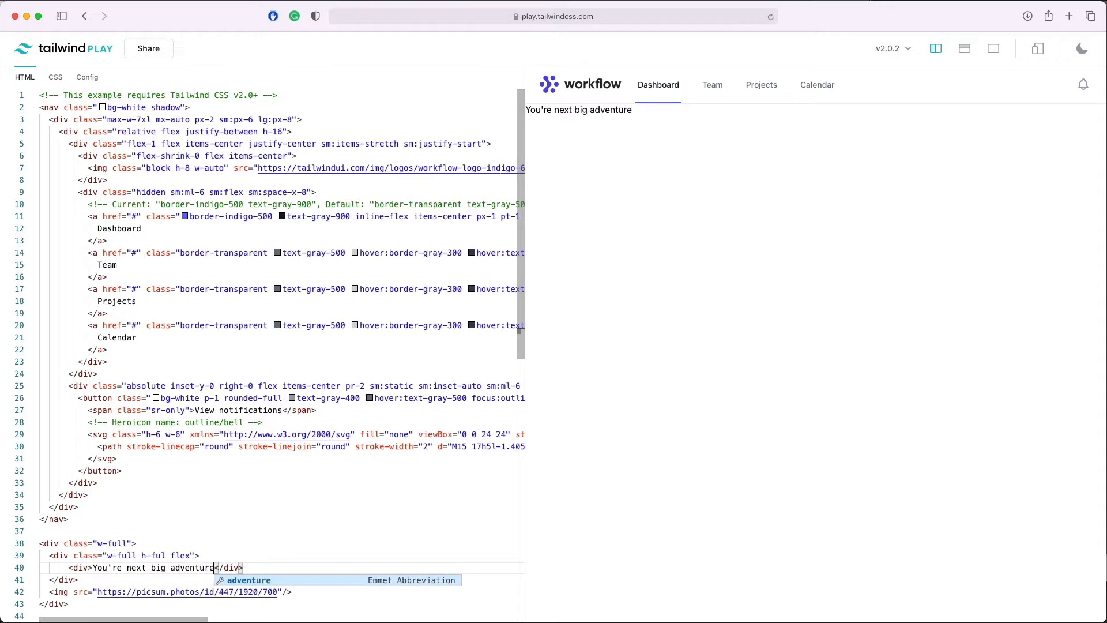
{"action": "type", "text": "<div></div>"}
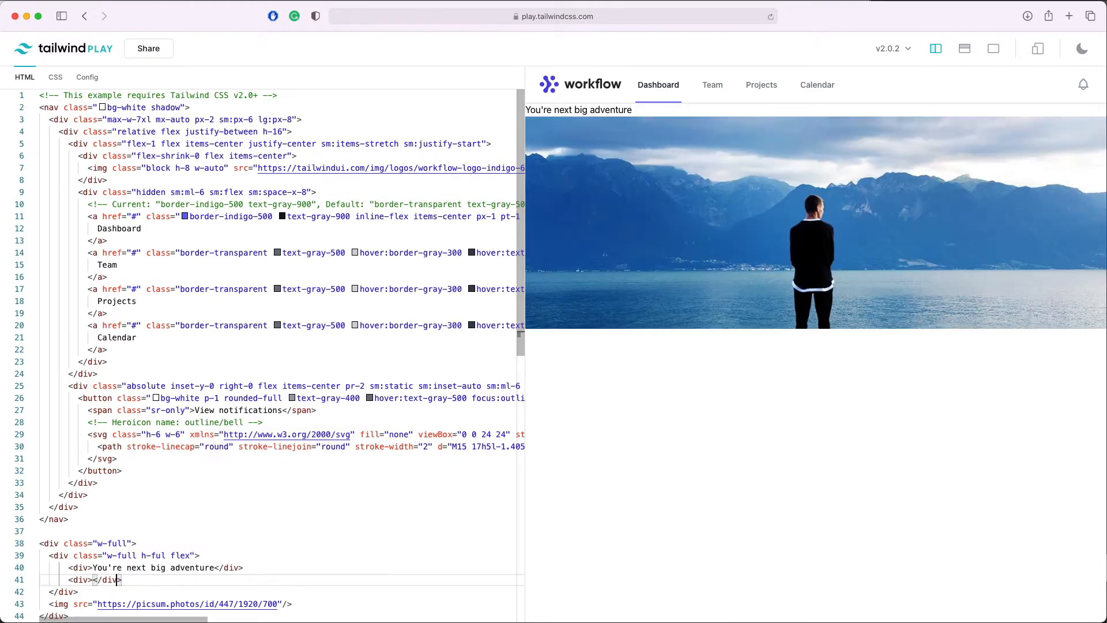
Write the subheader 'See the world on your terms.' in the second div
{"action": "type", "text": "See the w"}
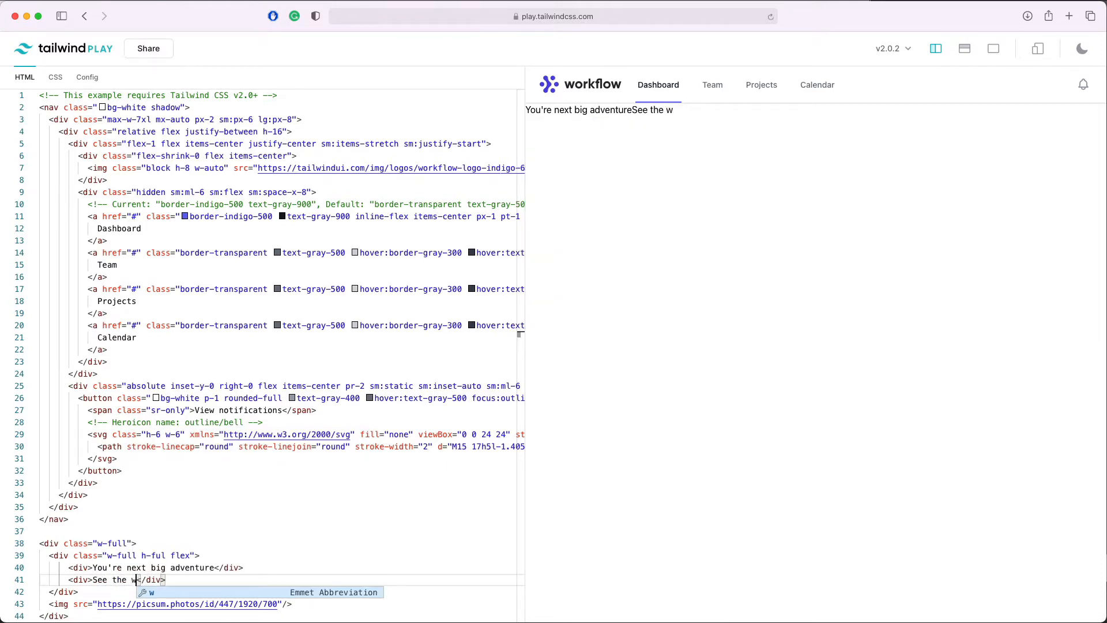
{"action": "type", "text": "orld on your terms."}
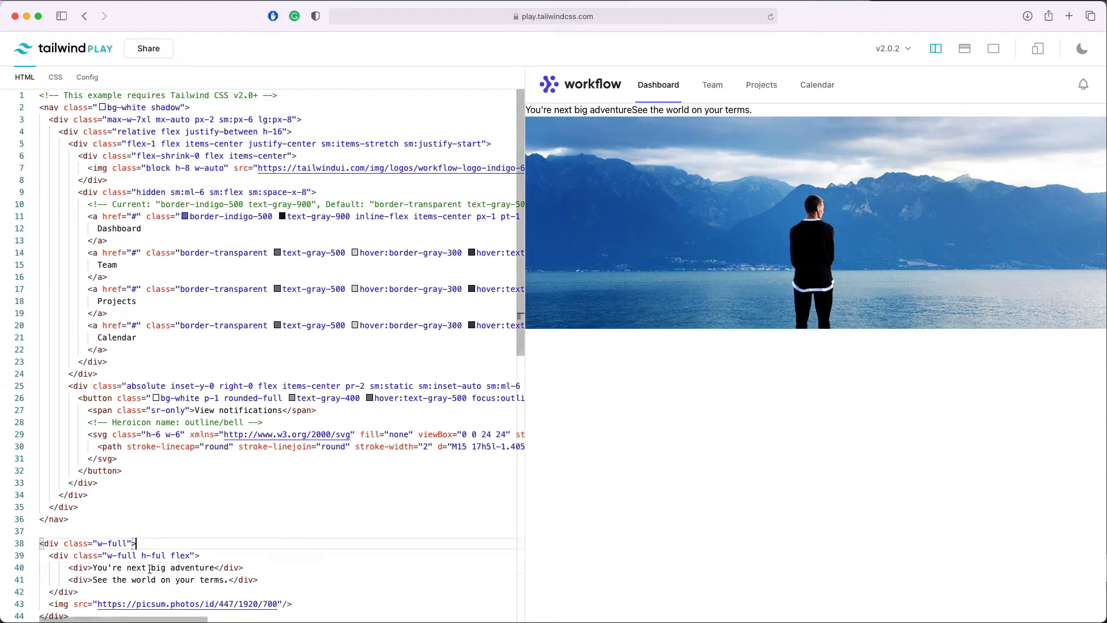
{"action": "type", "text": "abv"}
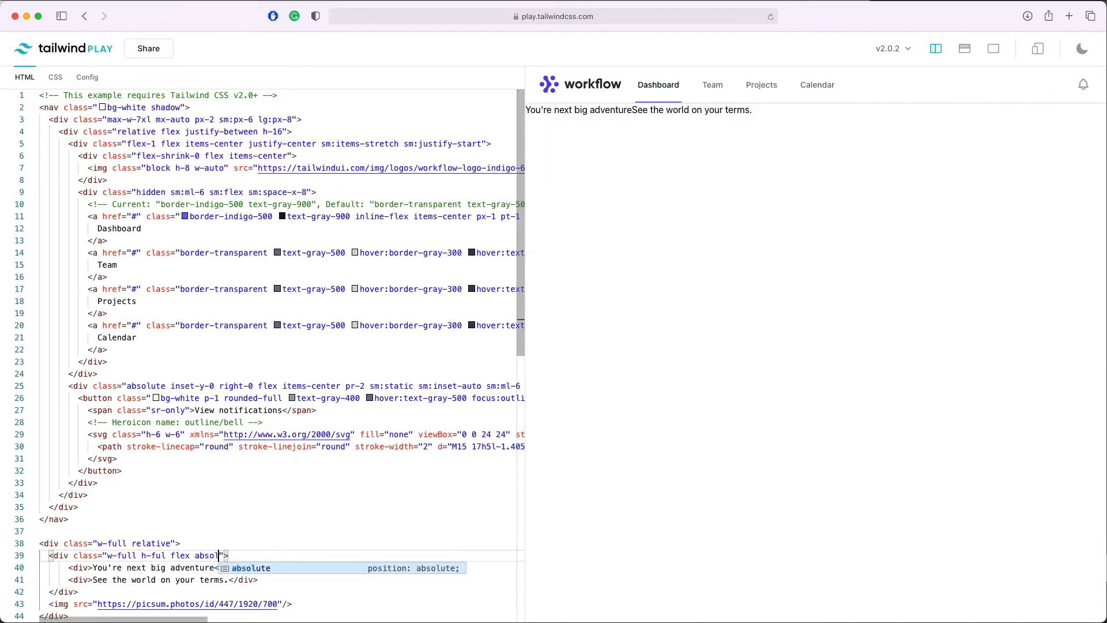
Position the wrapper absolute top-0 left-0 with justify-center so the text sits over the photo
{"action": "type", "text": "top-0 left-"}
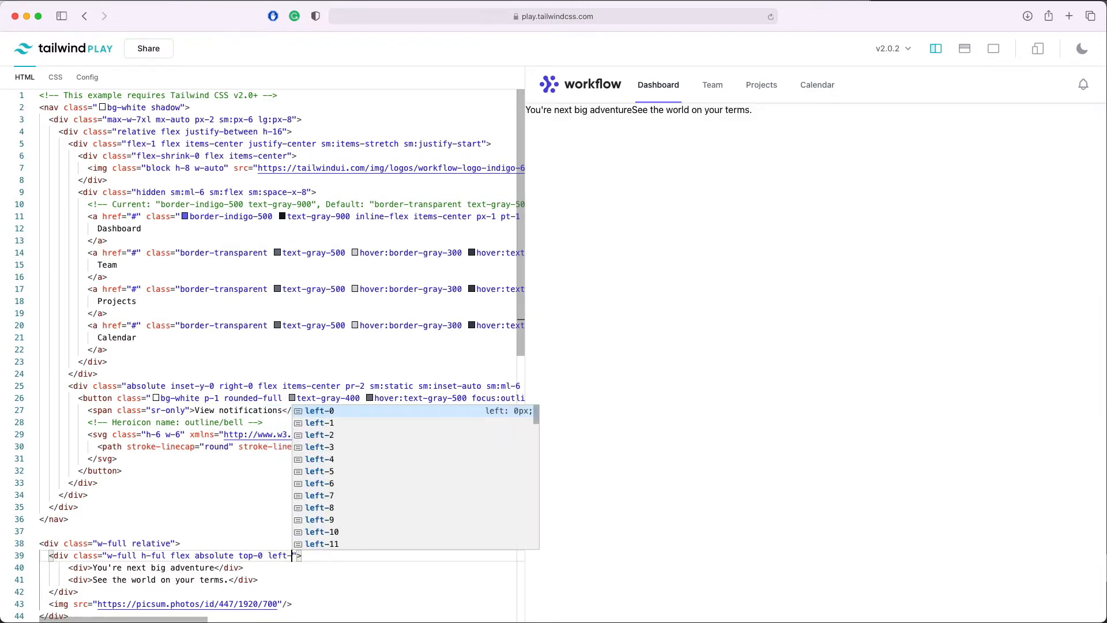
{"action": "left_click", "coordinate": [319, 411]}
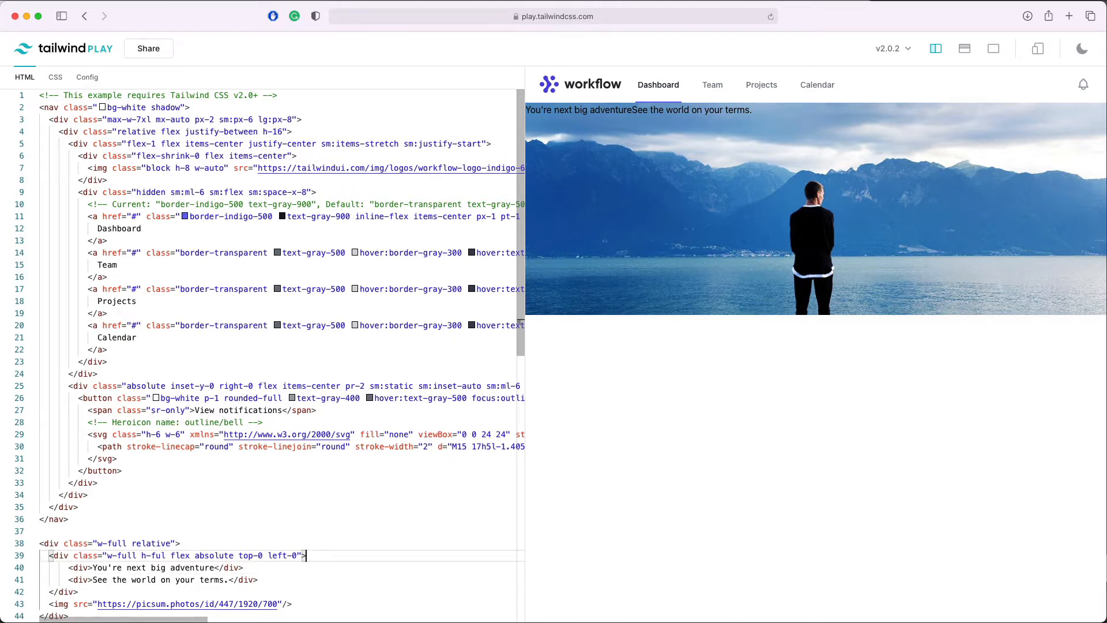
{"action": "type", "text": "justify"}
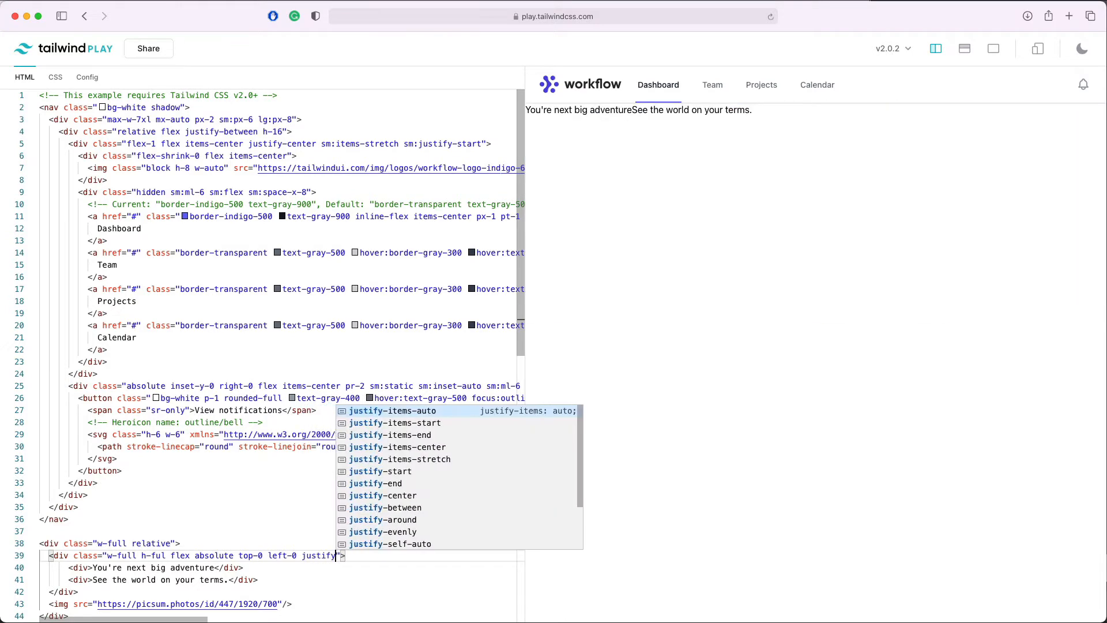
{"action": "left_click", "coordinate": [383, 494]}
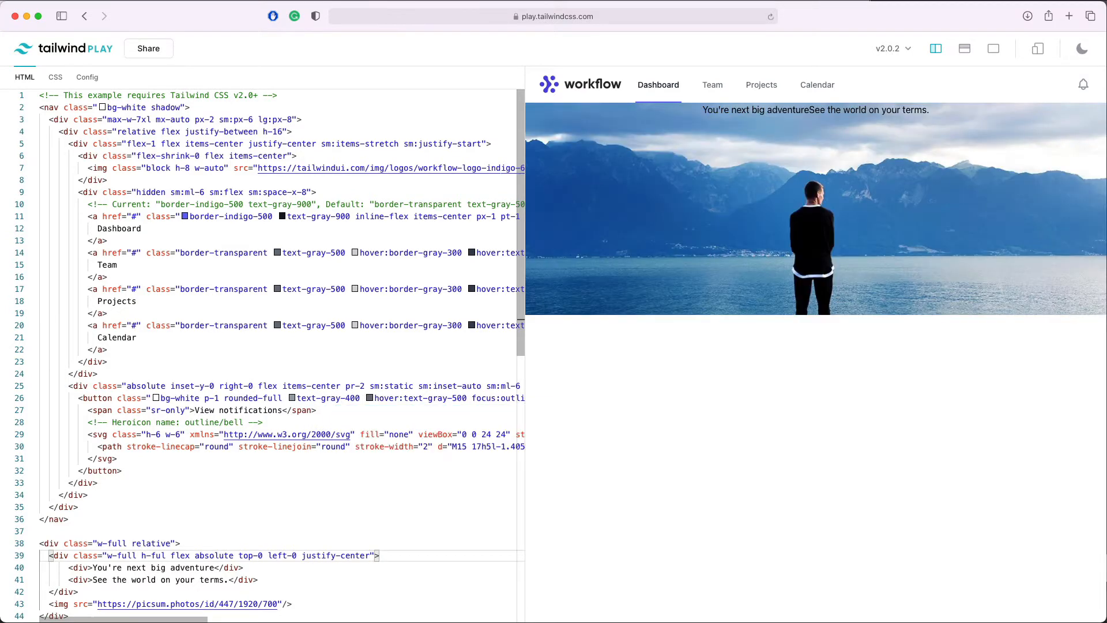
Add items-center to the wrapper to center the stacked headline and subheader
{"action": "type", "text": "items-center"}
{"action": "left_click", "coordinate": [155, 567]}
{"action": "type", "text": " class=\"text-4xl font-bold text-white\""}
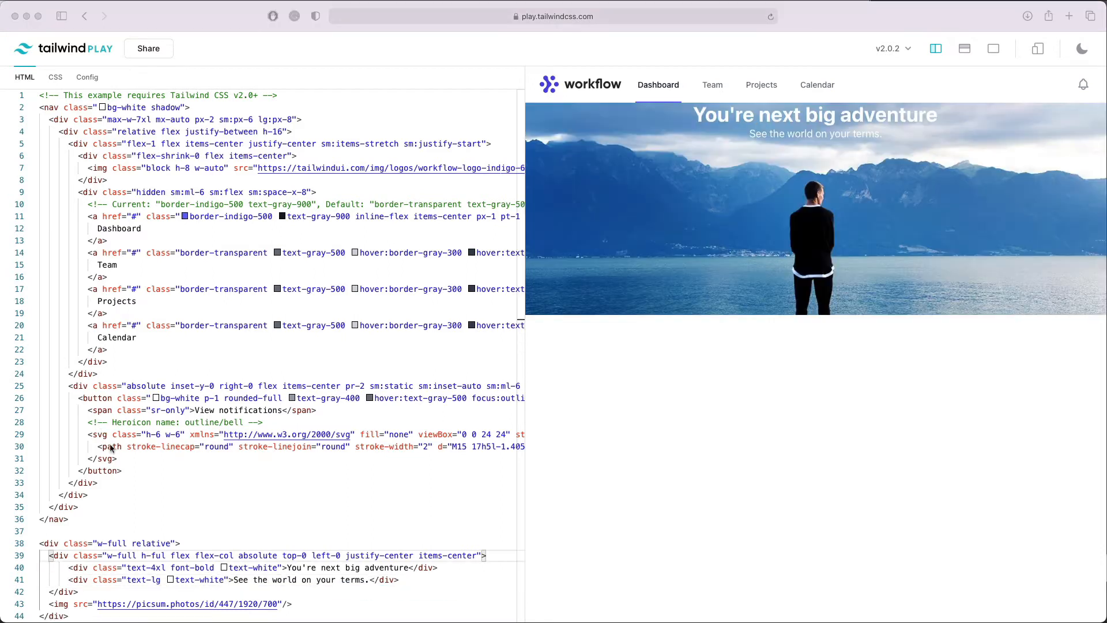
{"action": "mouse_move", "coordinate": [181, 556]}
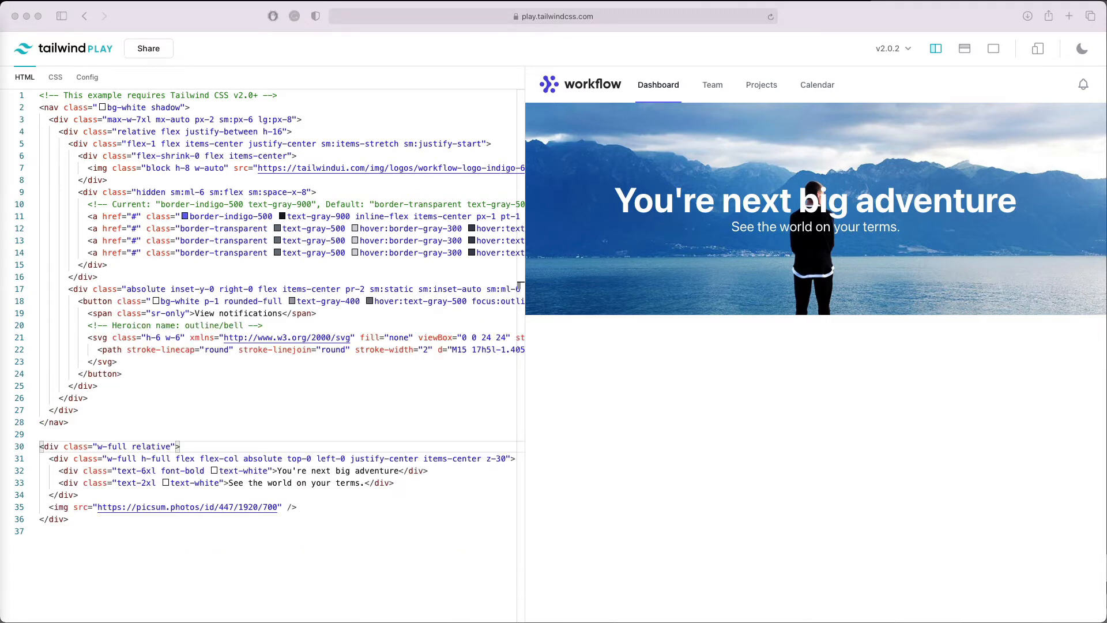
{"action": "mouse_move", "coordinate": [451, 278]}
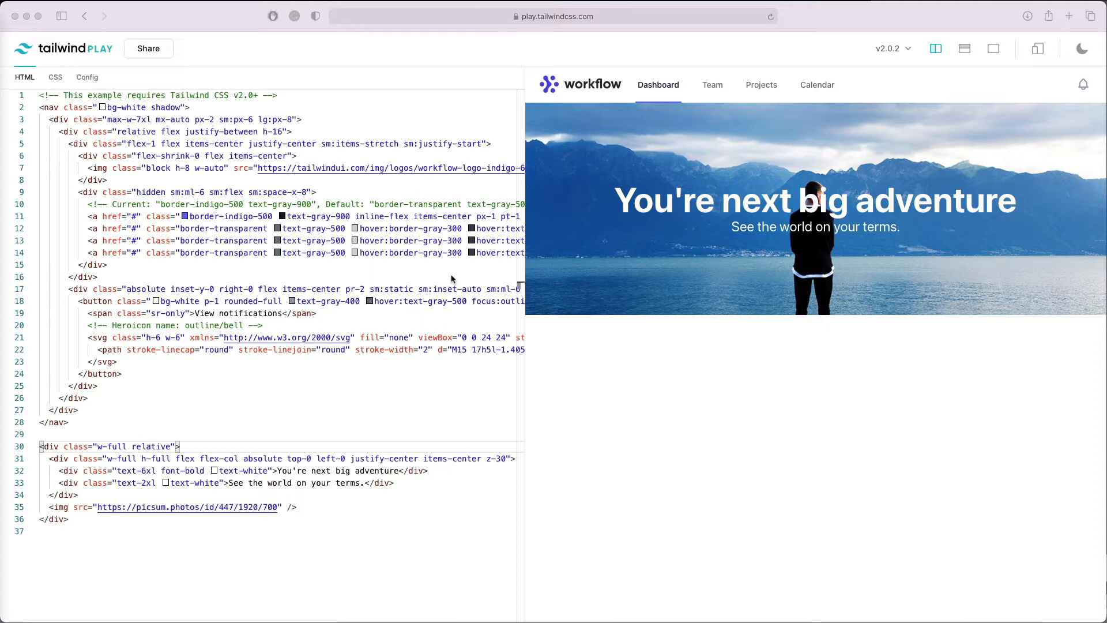
{"action": "mouse_move", "coordinate": [999, 241]}
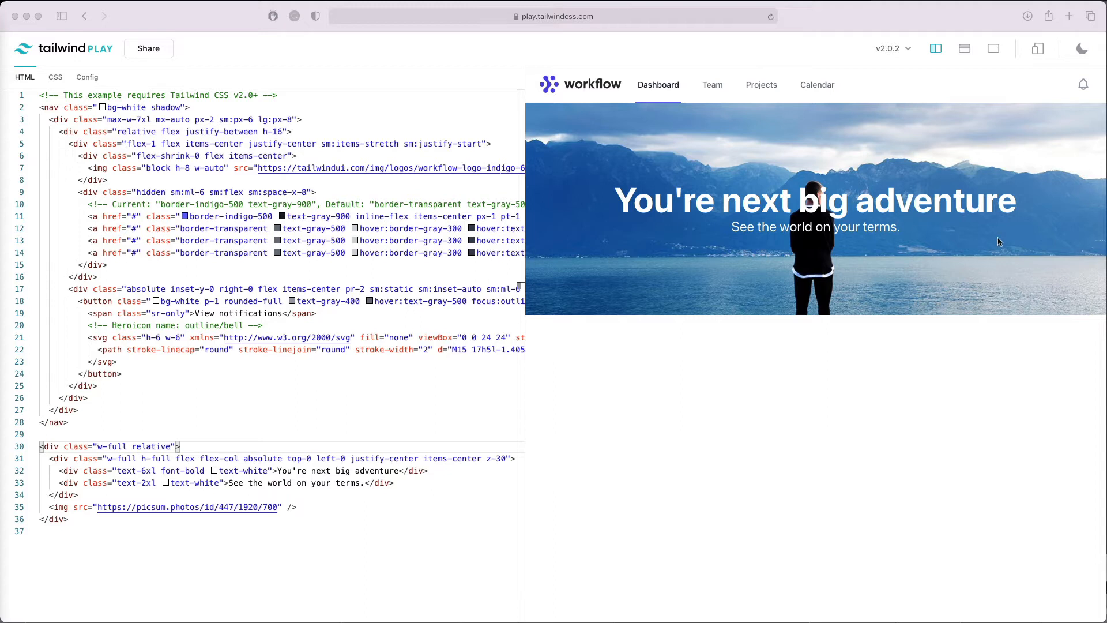
{"action": "mouse_move", "coordinate": [998, 241]}
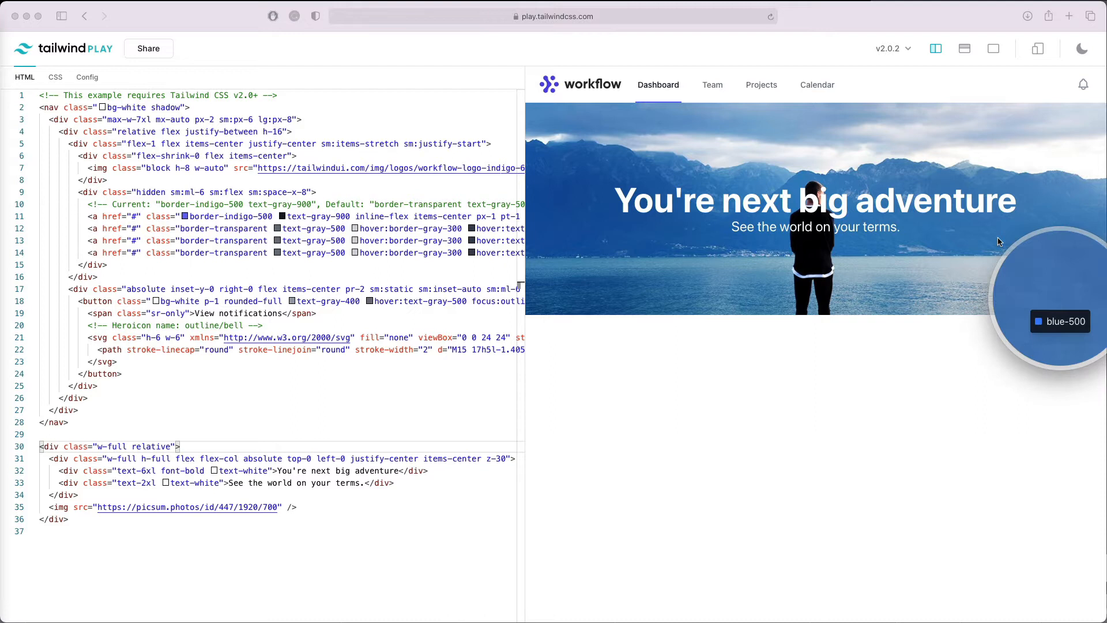
{"action": "mouse_move", "coordinate": [643, 252]}
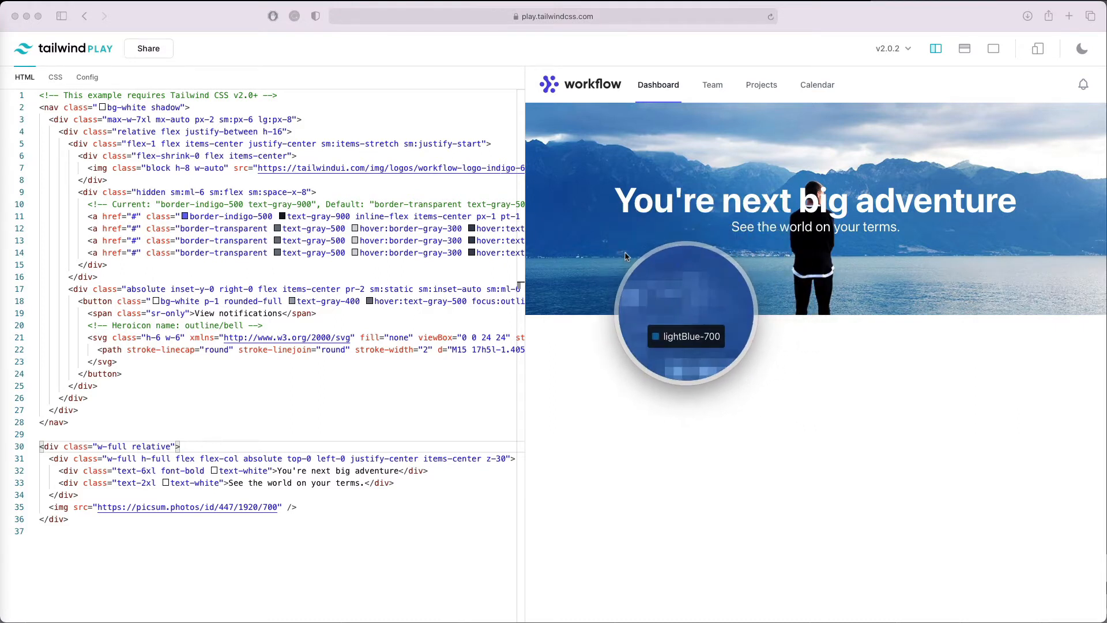
{"action": "mouse_move", "coordinate": [584, 226]}
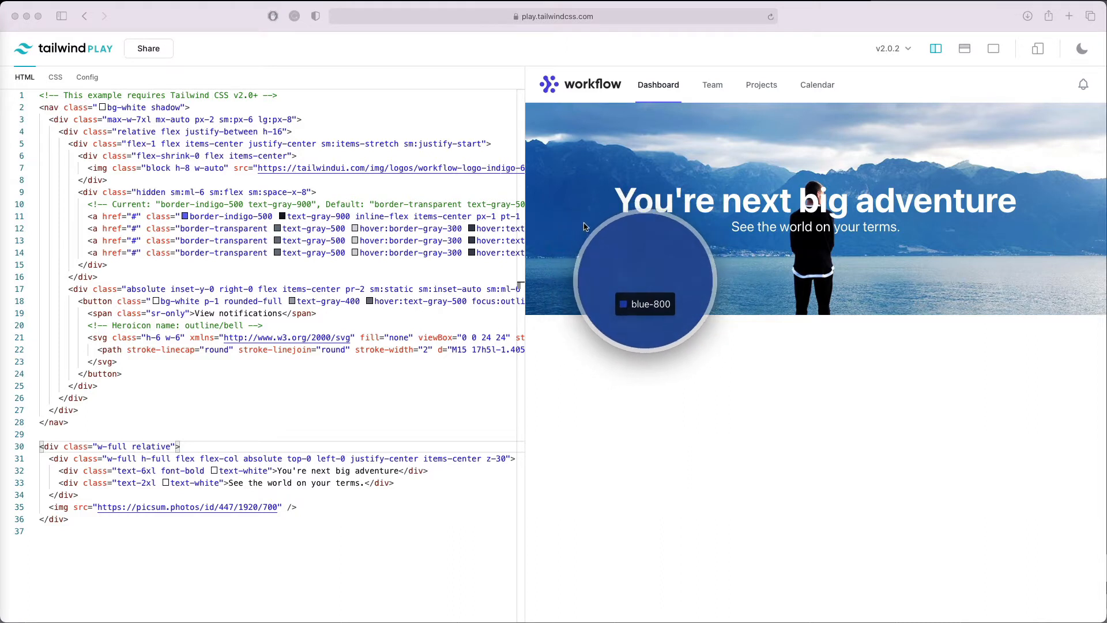
{"action": "mouse_move", "coordinate": [627, 235]}
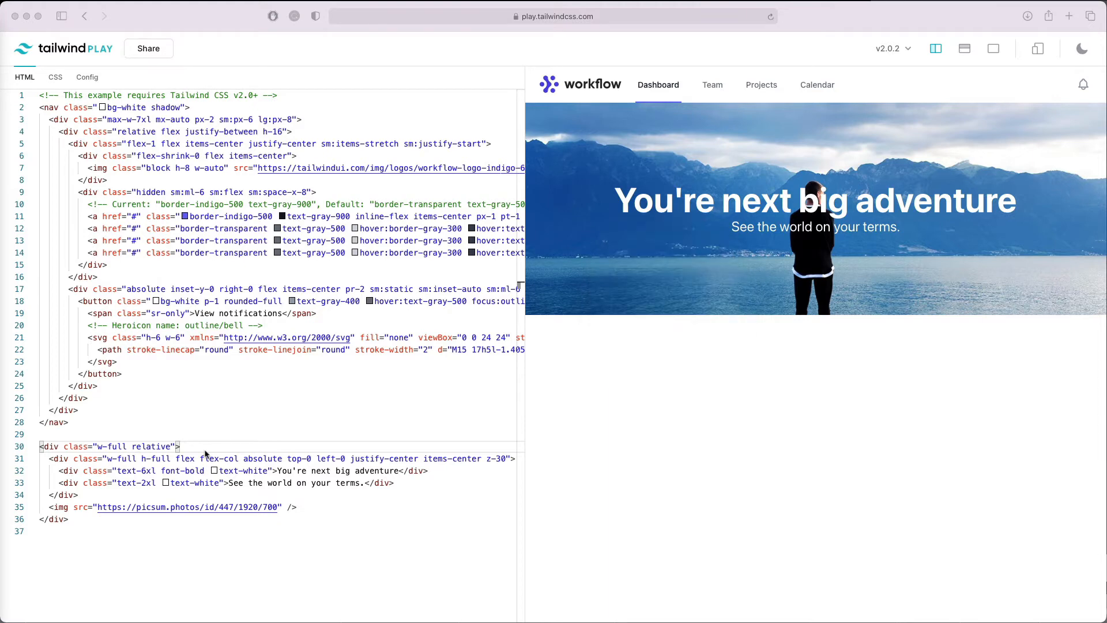
Add a w-full h-full bg-blue-800 absolute top-0 left-0 overlay div covering the photo
{"action": "type", "text": "div class=\"w-full h-full\"></div"}
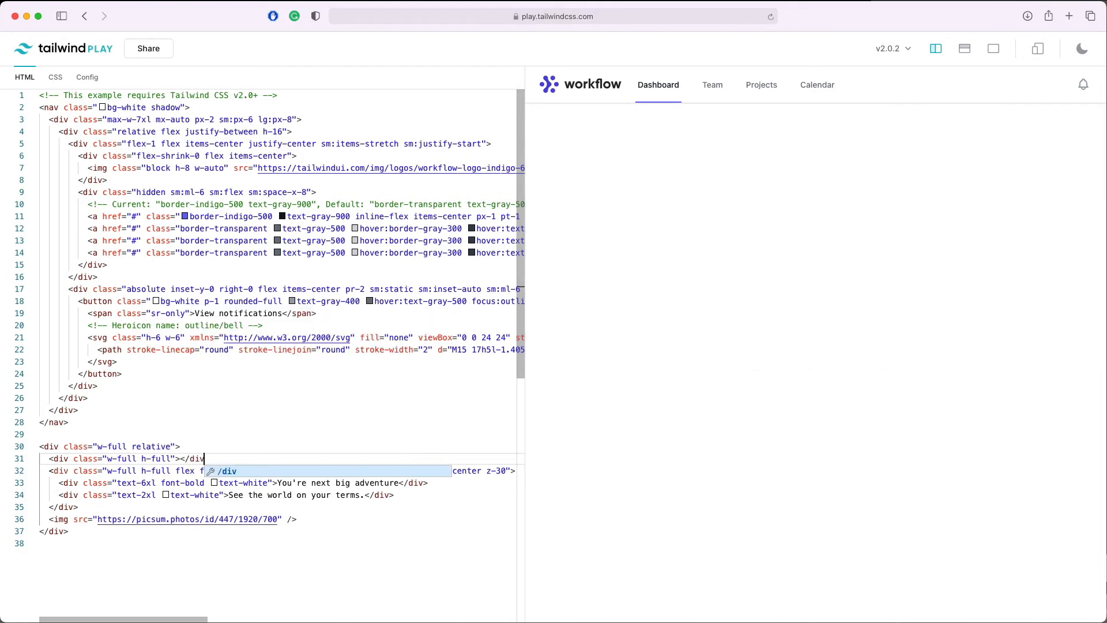
{"action": "type", "text": "b"}
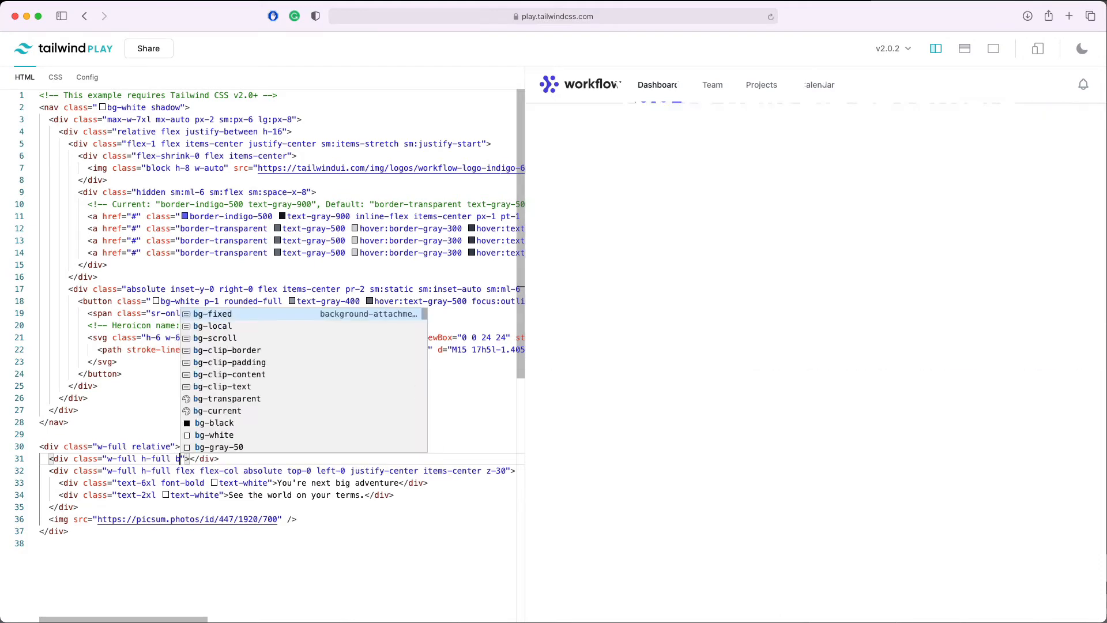
{"action": "type", "text": "blue-800"}
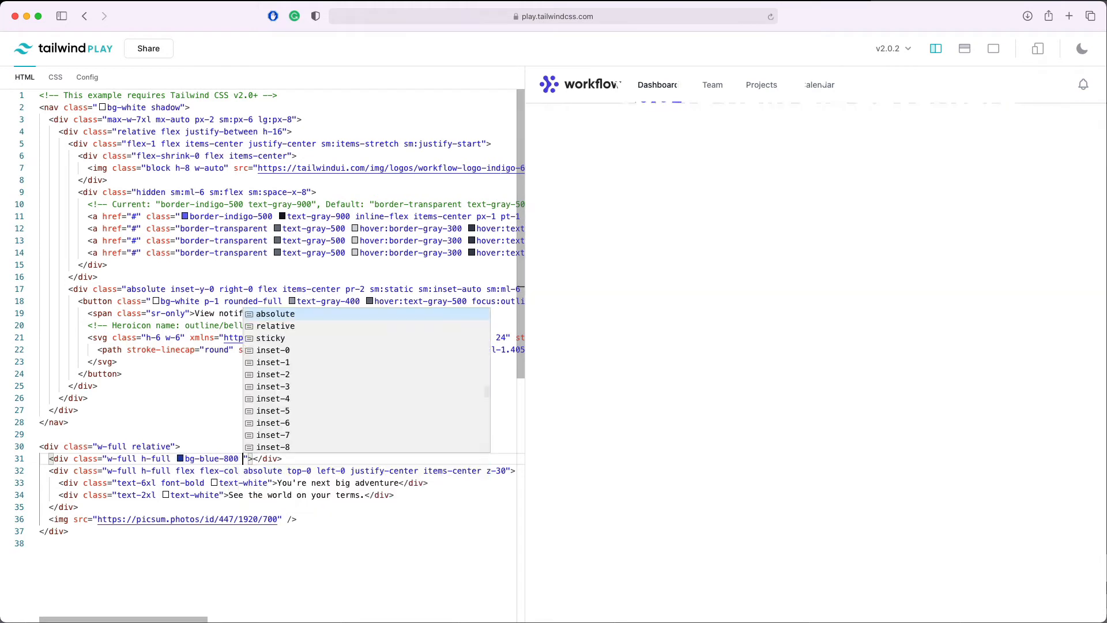
{"action": "type", "text": "top-0 left-0 absolute"}
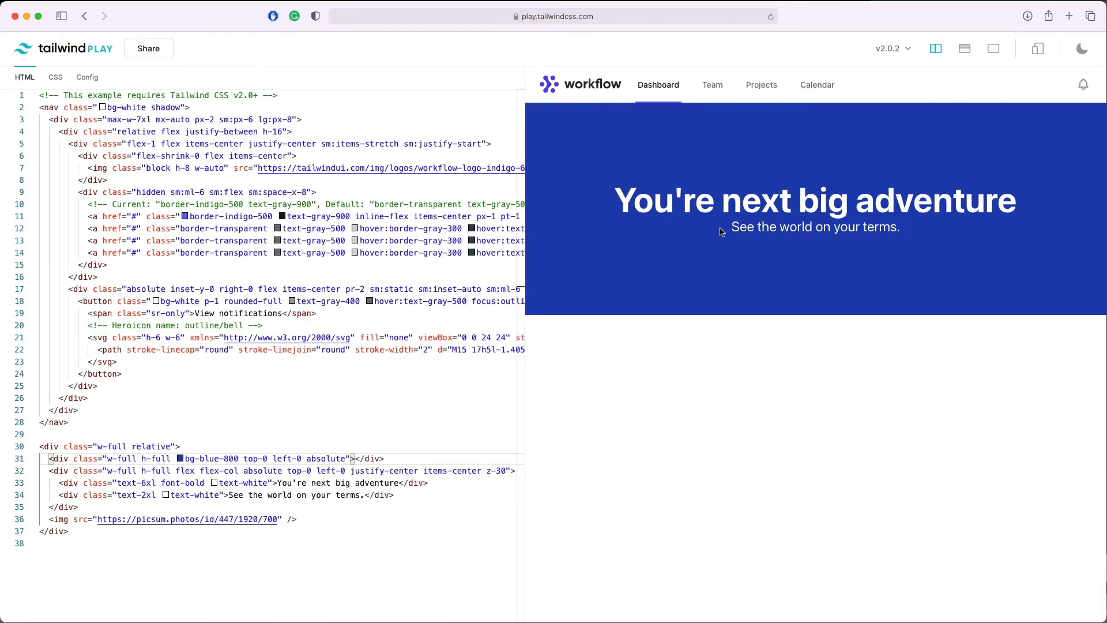
{"action": "mouse_move", "coordinate": [288, 458]}
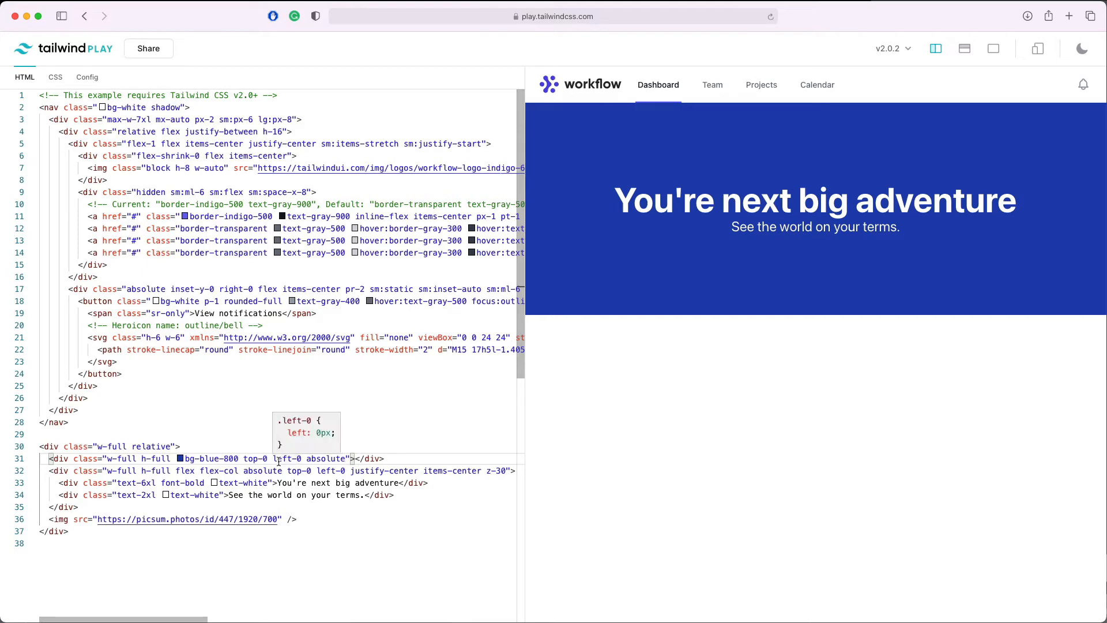
Give the blue overlay opacity-40 so the lake photo shows through
{"action": "type", "text": "opacity-6-"}
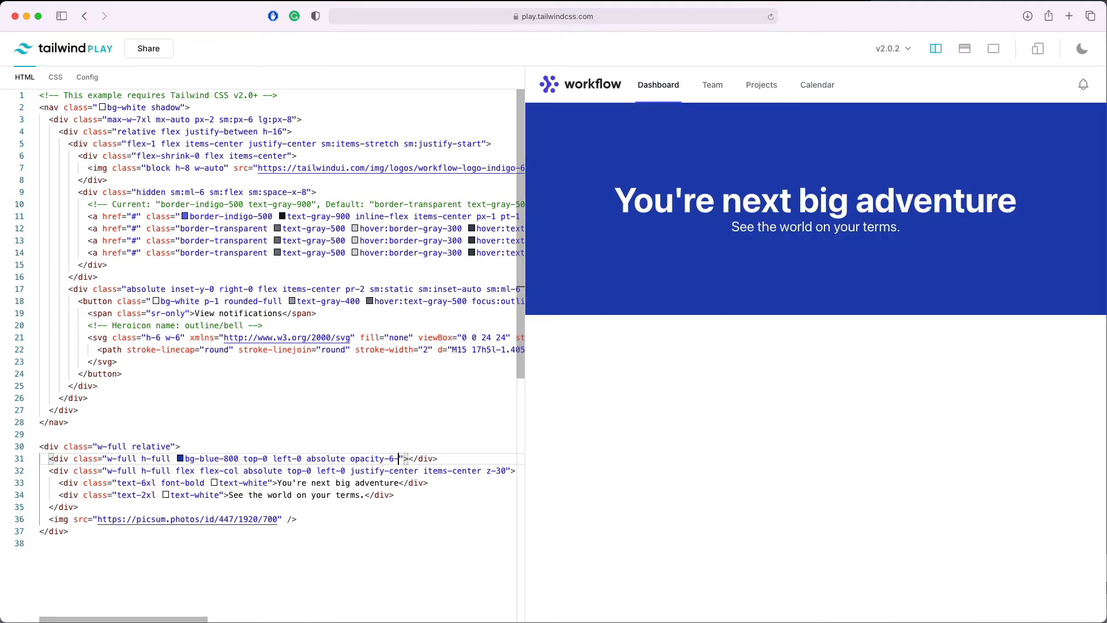
{"action": "type", "text": "0"}
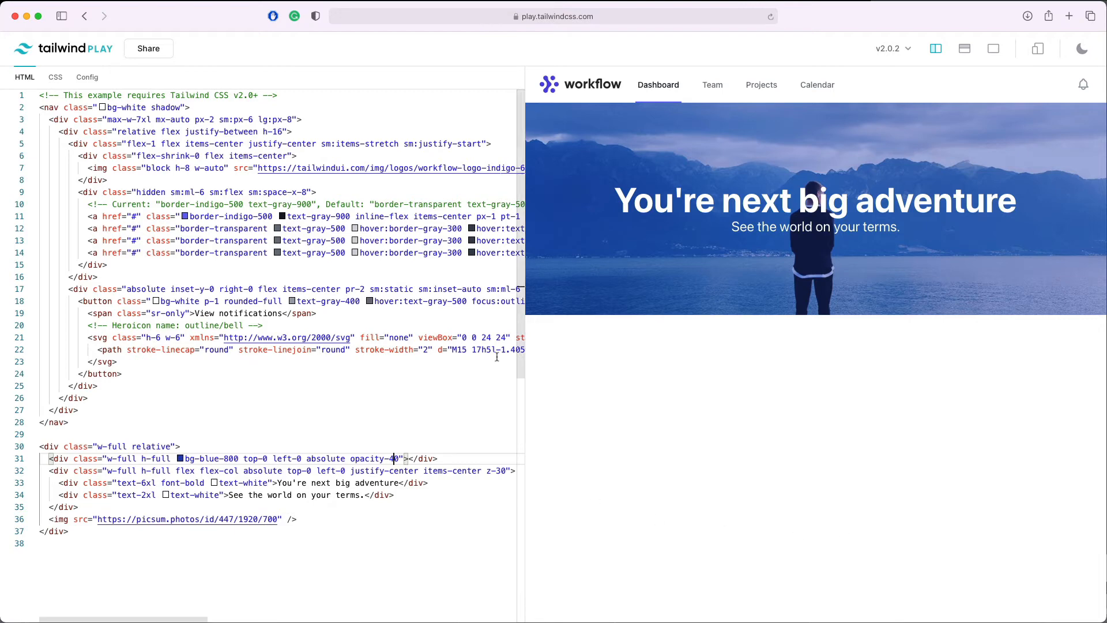
{"action": "mouse_move", "coordinate": [680, 198]}
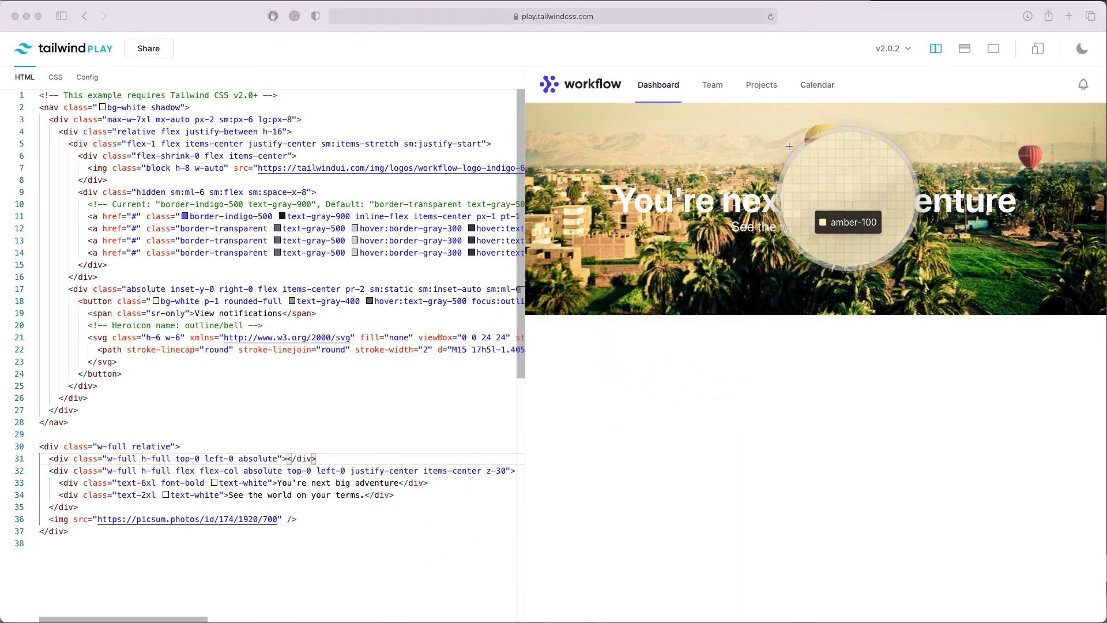
{"action": "mouse_move", "coordinate": [765, 137]}
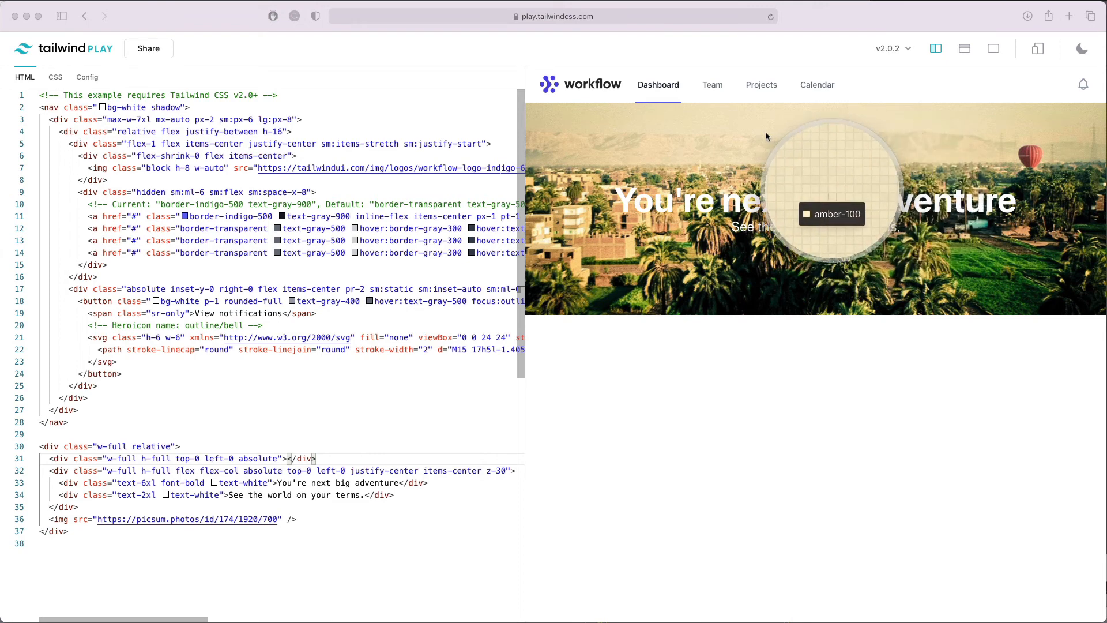
{"action": "mouse_move", "coordinate": [839, 146]}
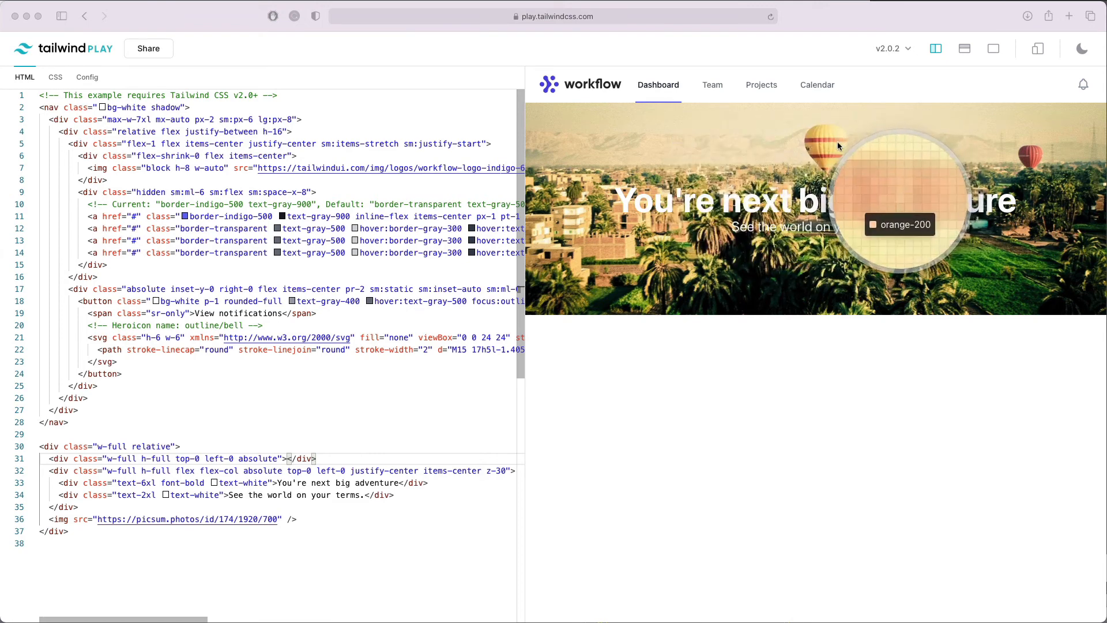
{"action": "mouse_move", "coordinate": [819, 143]}
{"action": "type", "text": " bg-gradient-to-br "}
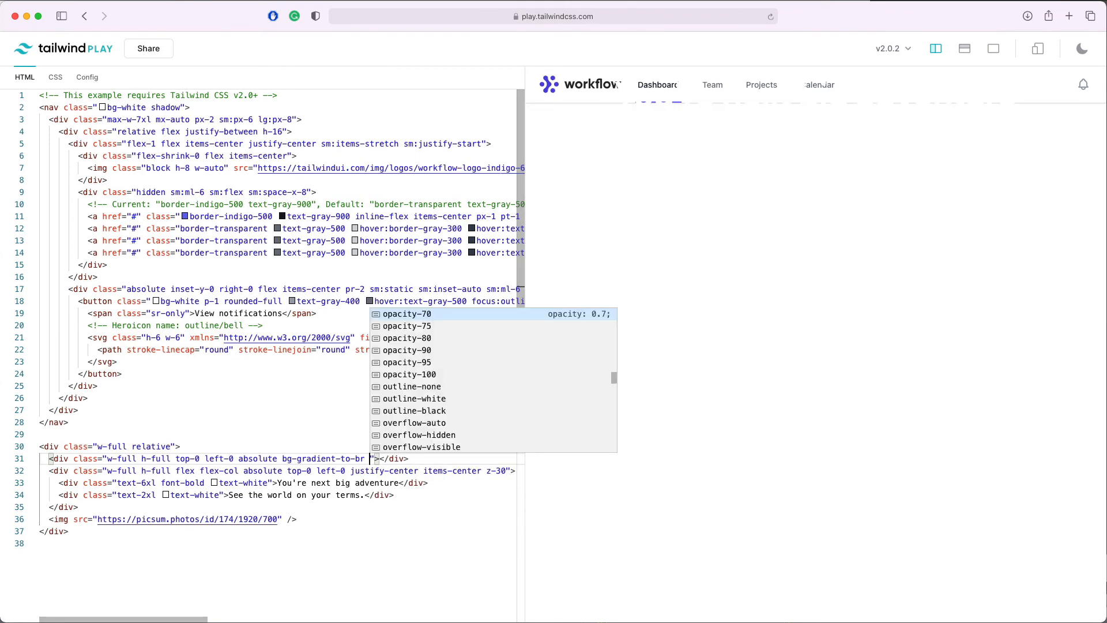
Make the overlay a from-amber-600 via-yellow-500 gradient at opacity-70
{"action": "type", "text": "from-amber-600 via-yellow-500 opacity-70"}
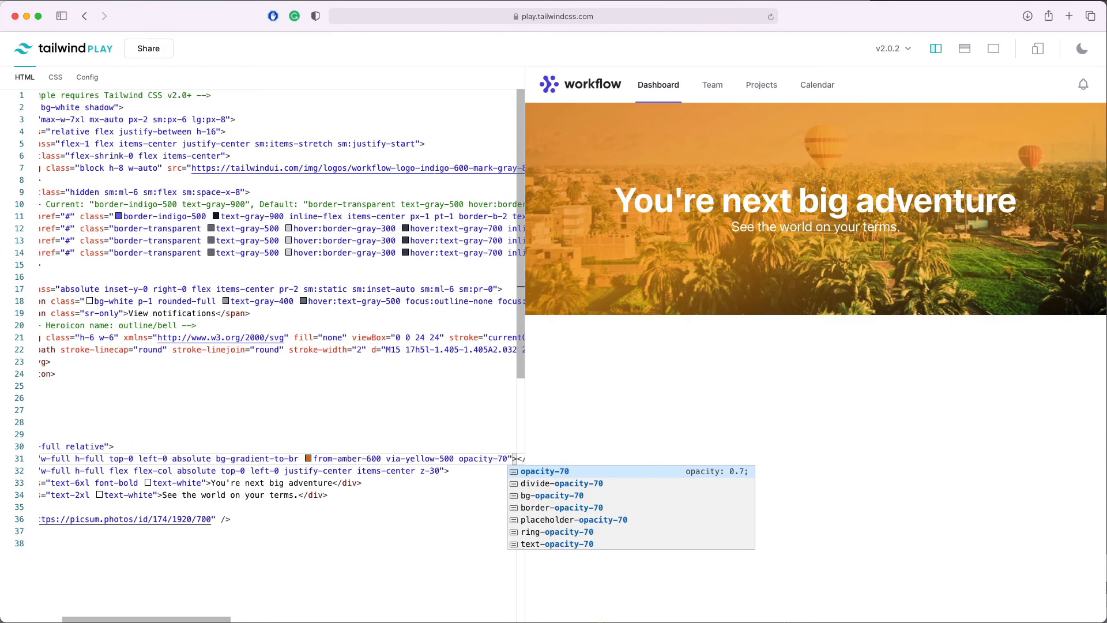
{"action": "left_click", "coordinate": [600, 253]}
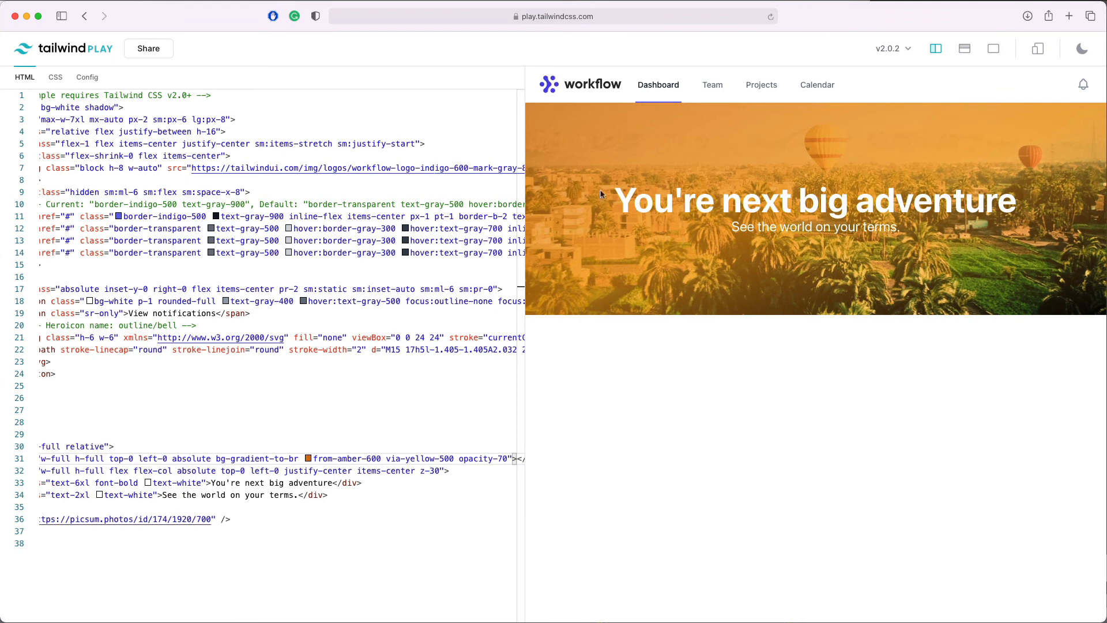
{"action": "mouse_move", "coordinate": [679, 219]}
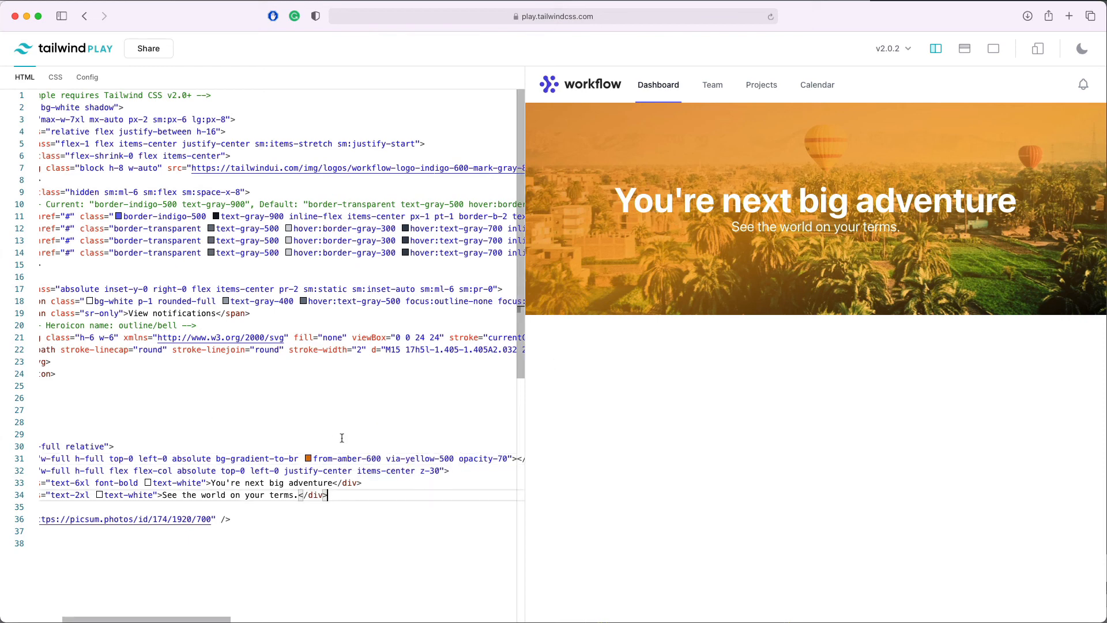
{"action": "mouse_move", "coordinate": [424, 493]}
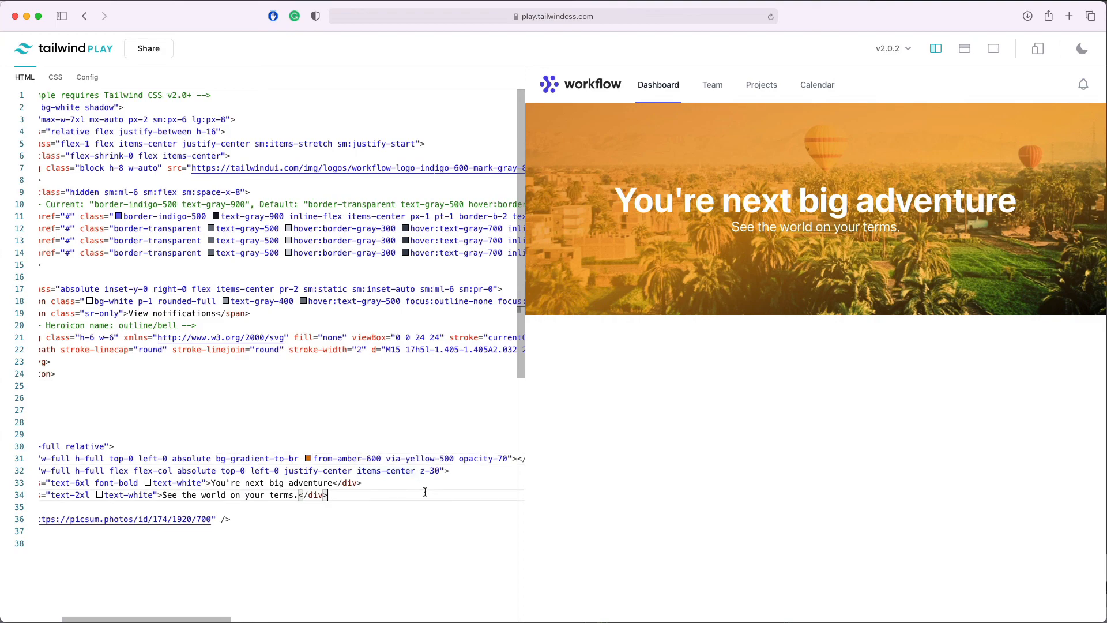